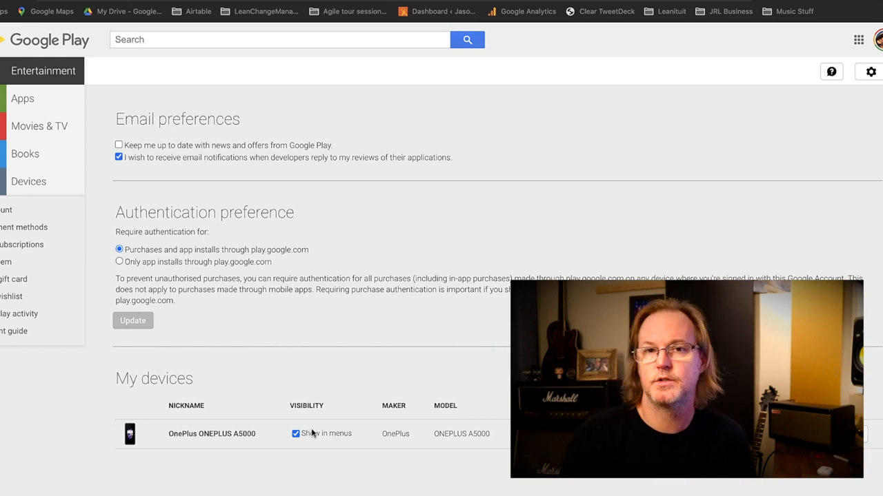
mouse_move(349, 404)
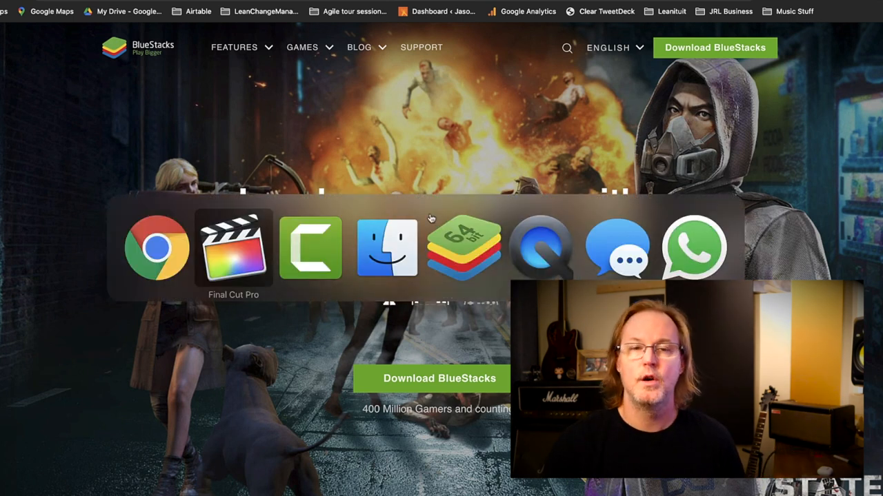
Bring BlueStacks forward, peek at the App Center store, then return to My Apps.
click(465, 248)
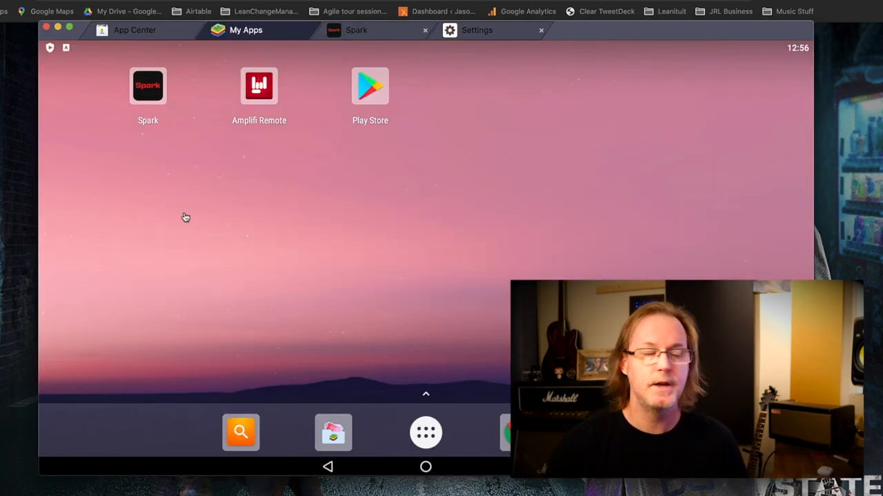
mouse_move(160, 137)
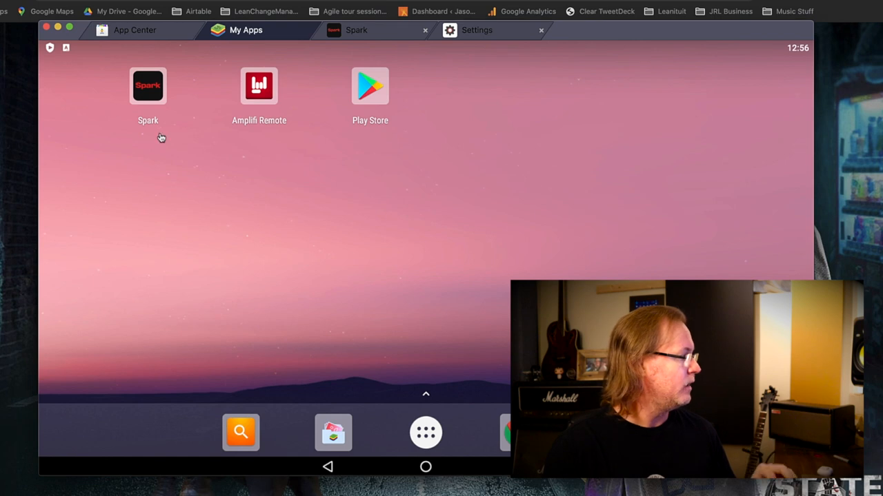
click(135, 29)
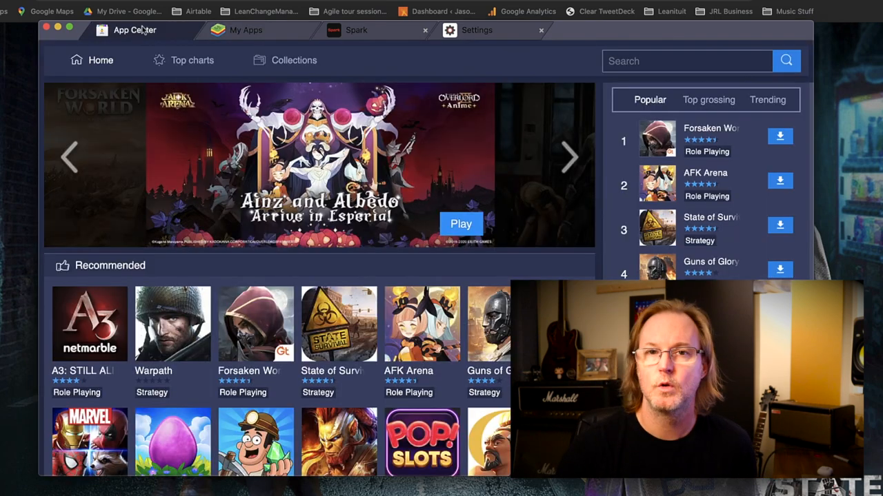
click(246, 30)
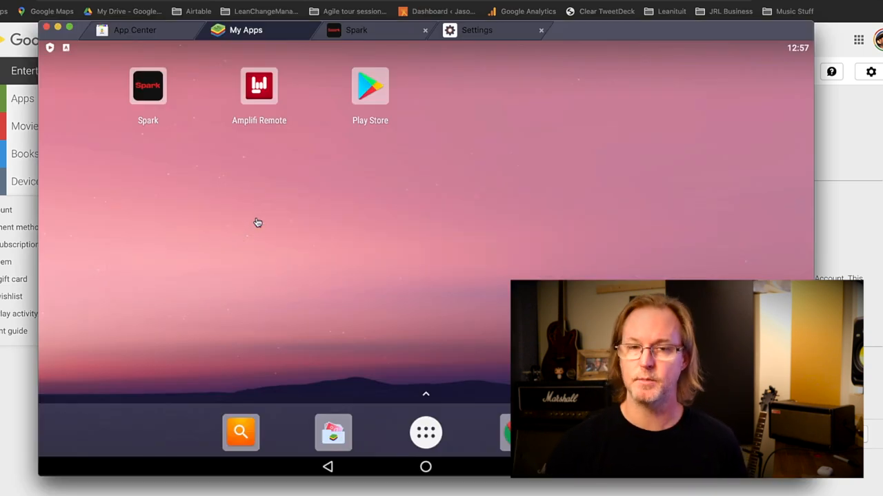
Launch the Spark amp app, which shows its 'Bluetooth is off' connection screen.
click(259, 85)
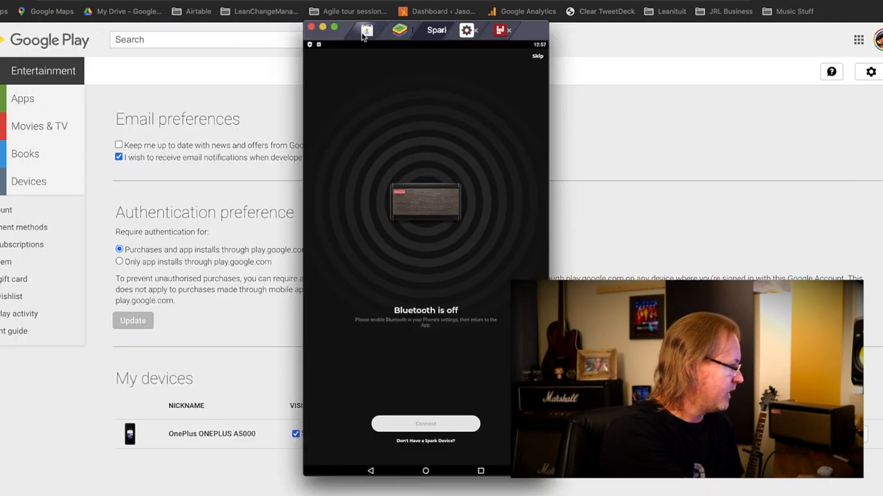
mouse_move(371, 221)
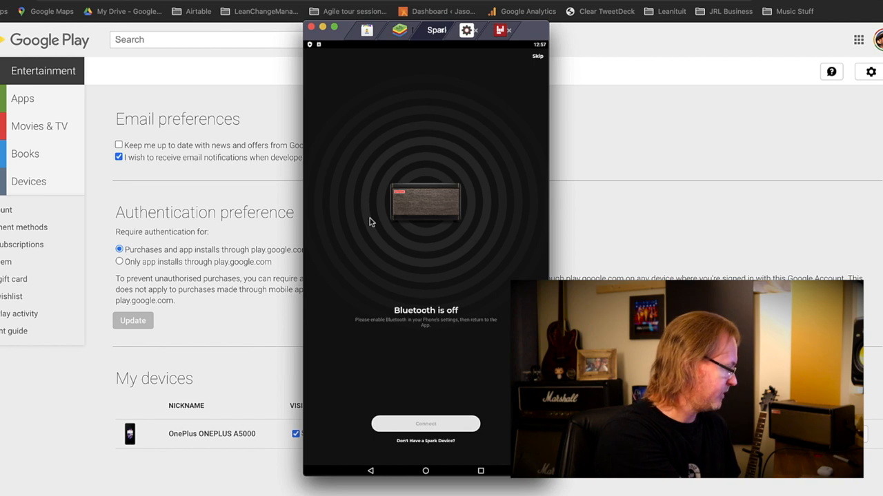
mouse_move(379, 317)
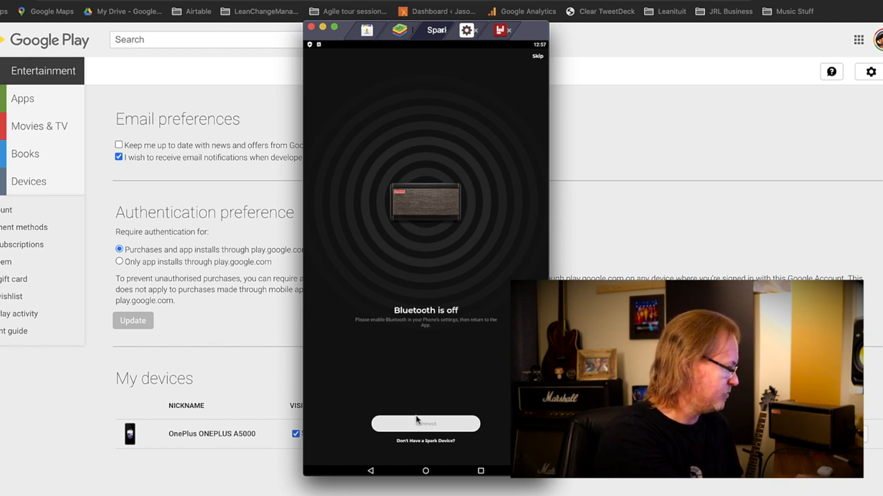
mouse_move(458, 374)
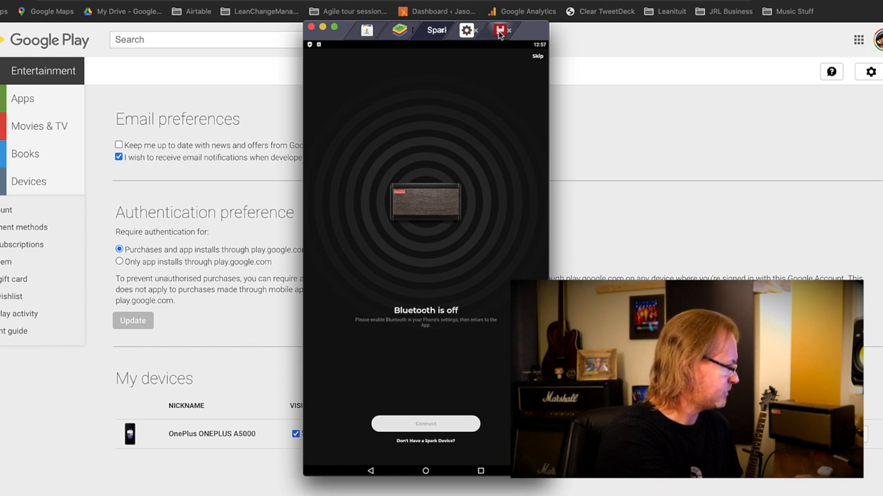
Switch to Amplifi Remote, which shows the Fidelity Lead preset and a turn-Bluetooth-on prompt.
click(501, 29)
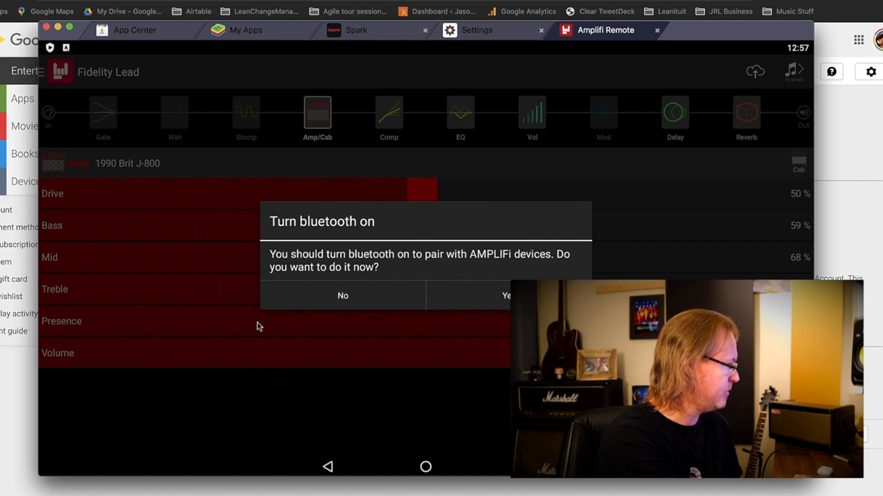
mouse_move(507, 298)
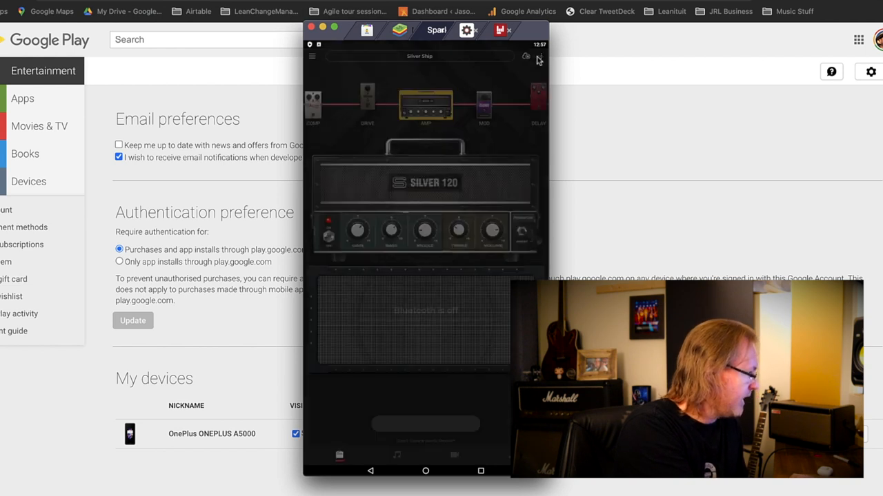
Use Spark's Connect hardware option, which only loads Positive Grid's Spark web page, then close it.
click(312, 56)
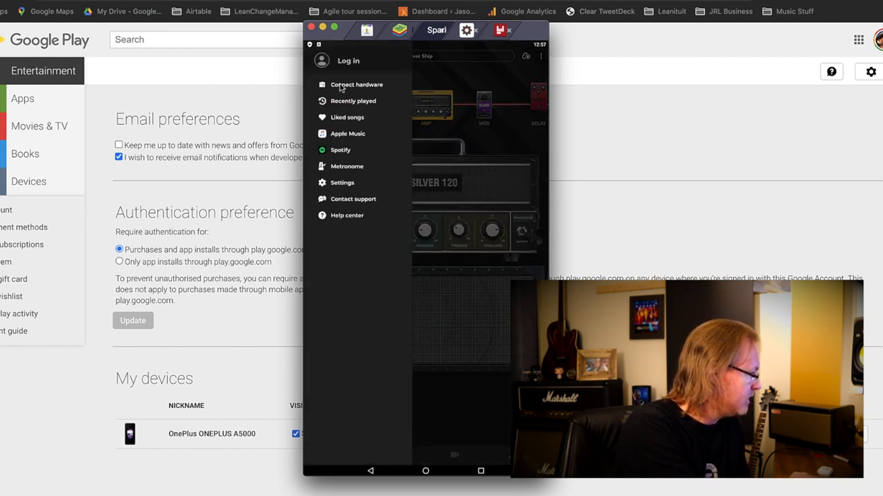
click(357, 84)
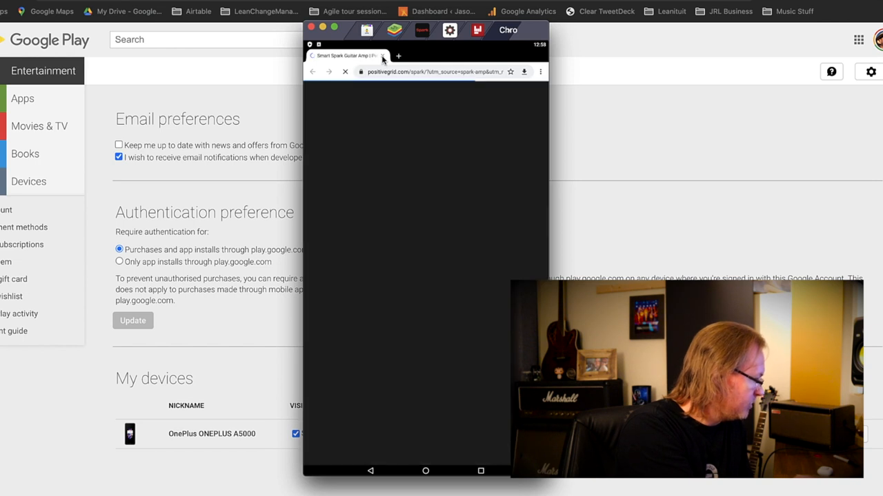
click(383, 56)
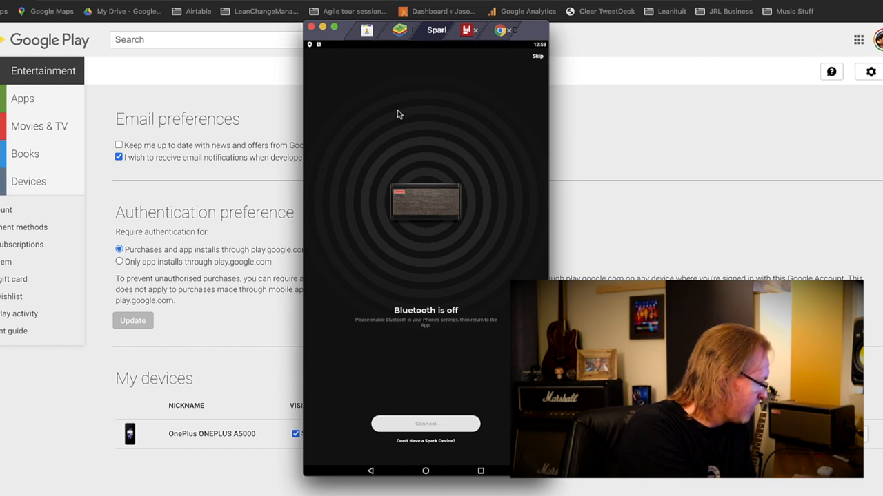
mouse_move(542, 52)
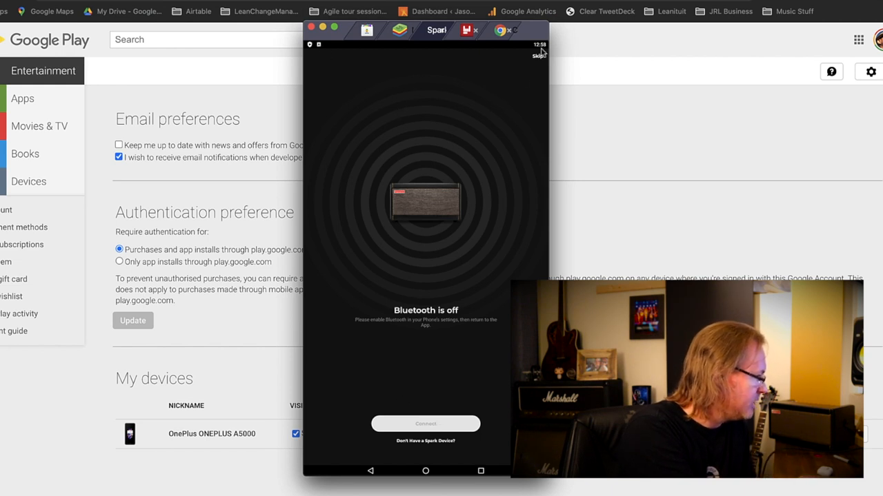
mouse_move(406, 49)
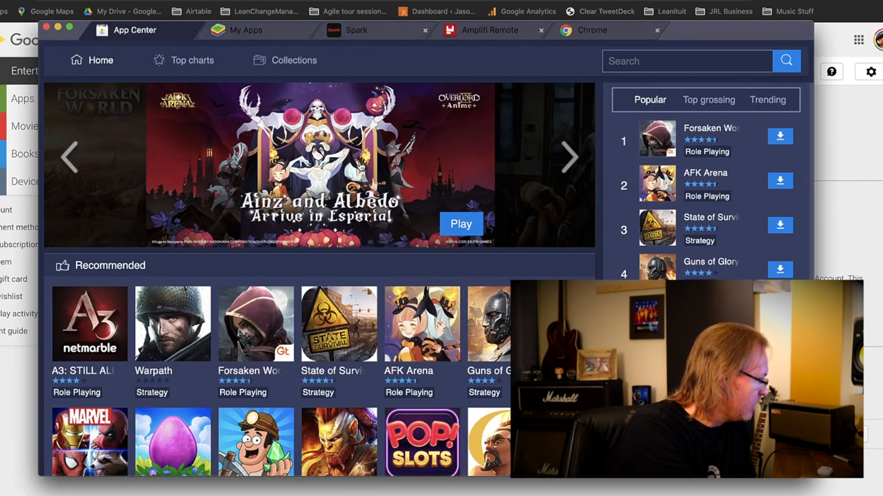
From My Apps, show the app drawer and launch Android's system Settings.
click(245, 30)
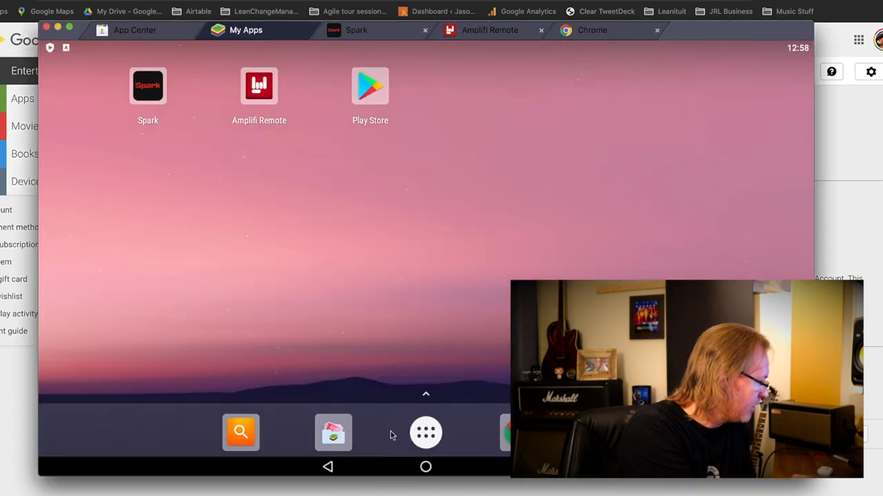
click(425, 433)
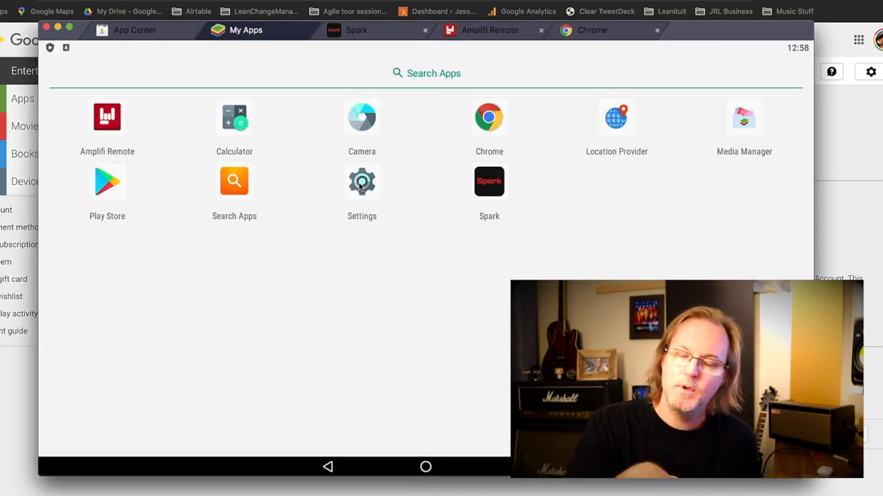
click(361, 181)
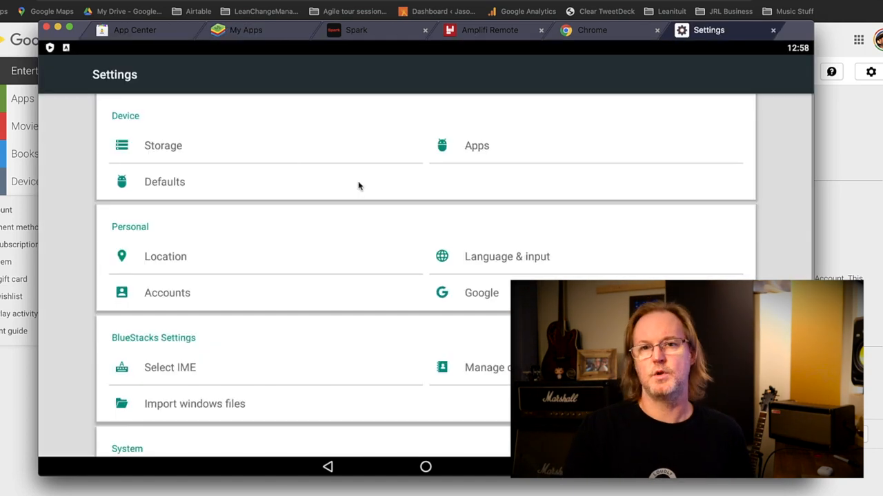
Browse the Settings sections and look at the Select IME input method choices.
scroll(down, 3)
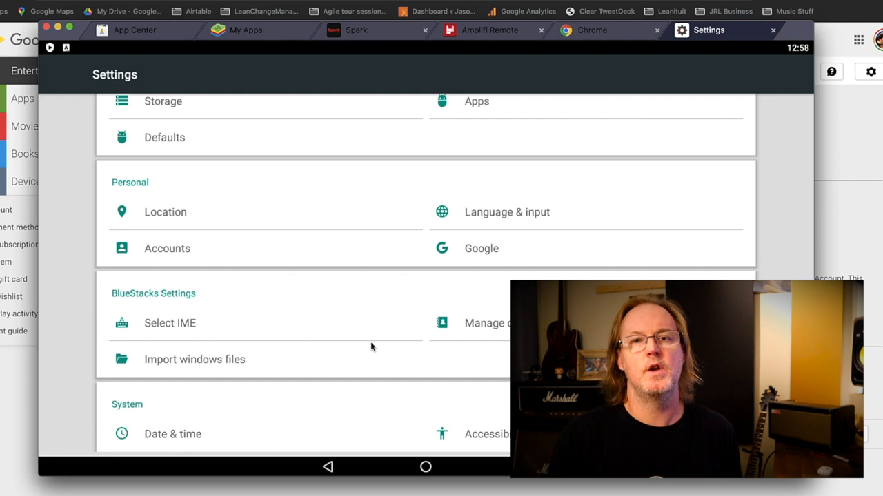
click(169, 323)
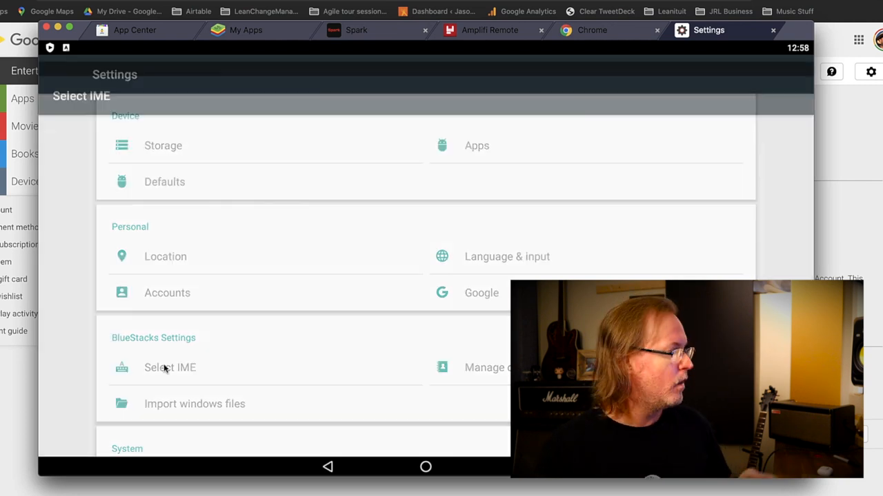
click(170, 367)
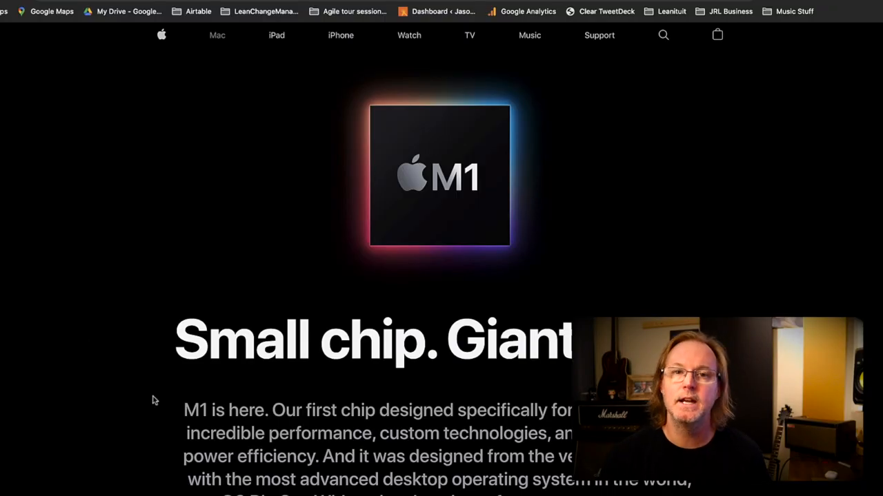
Scroll Apple's M1 chip page down to the Rosetta 2 and iPhone and iPad apps sections.
scroll(down, 3)
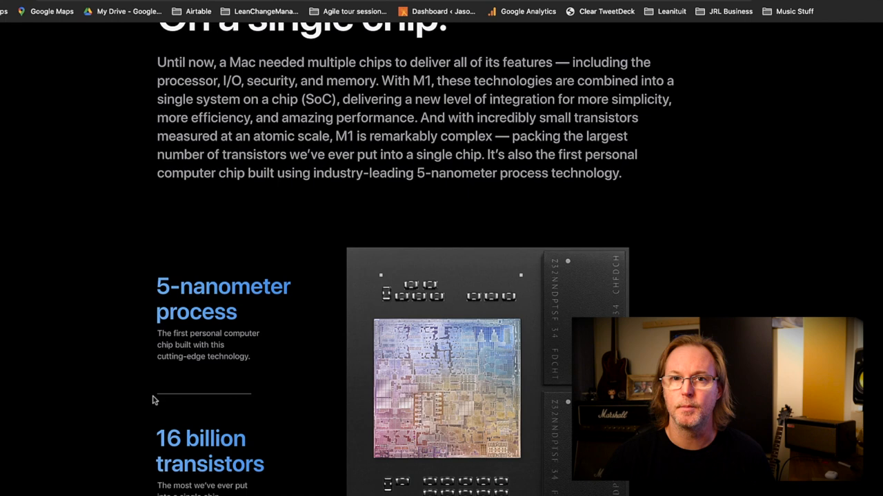
scroll(down, 3)
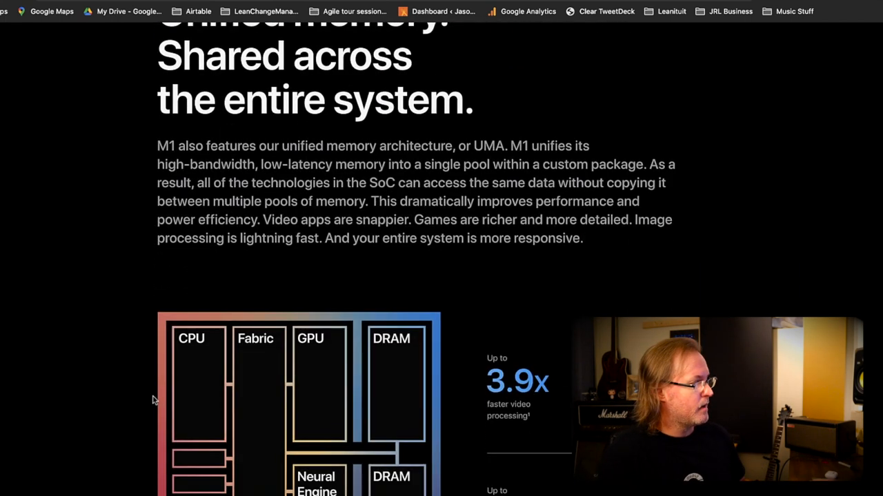
scroll(down, 3)
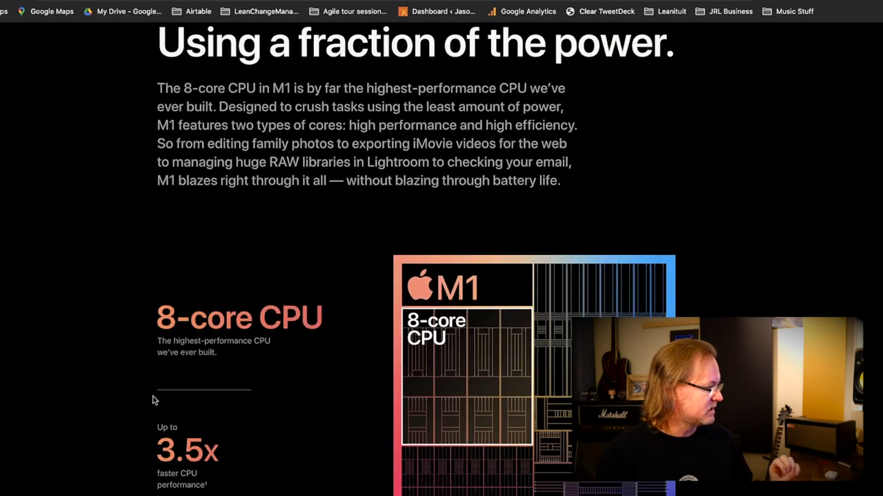
scroll(down, 3)
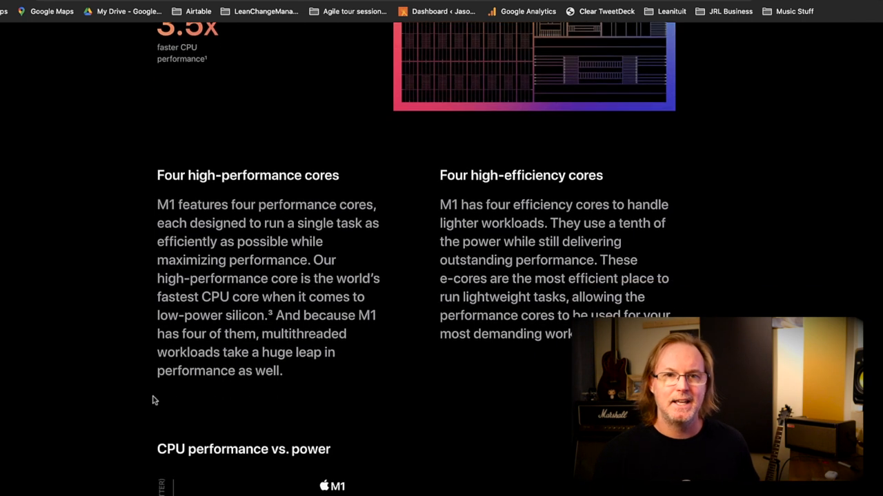
scroll(down, 3)
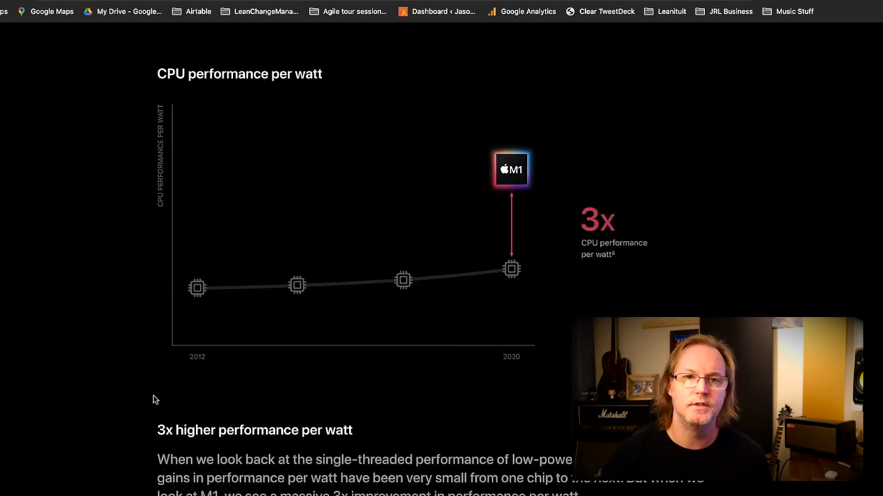
scroll(down, 3)
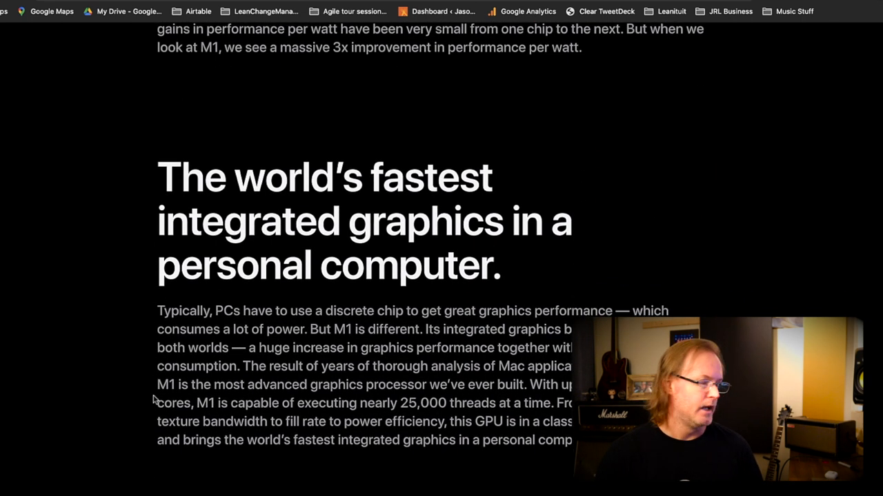
scroll(down, 3)
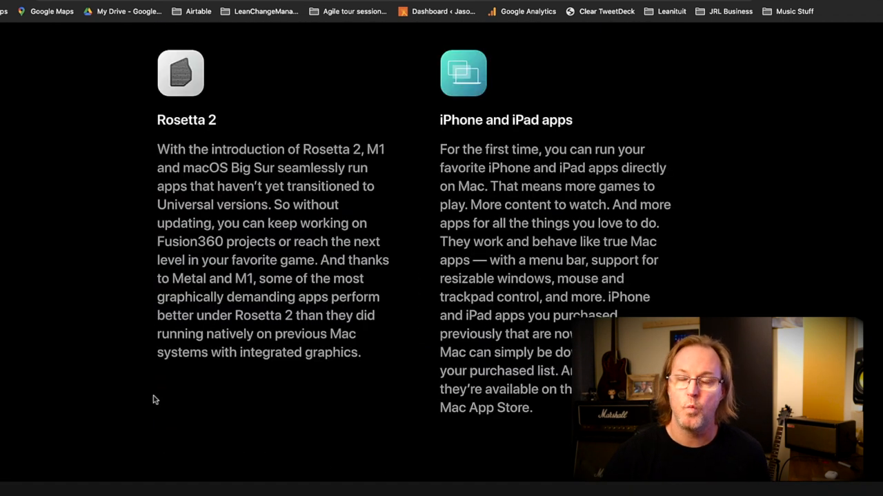